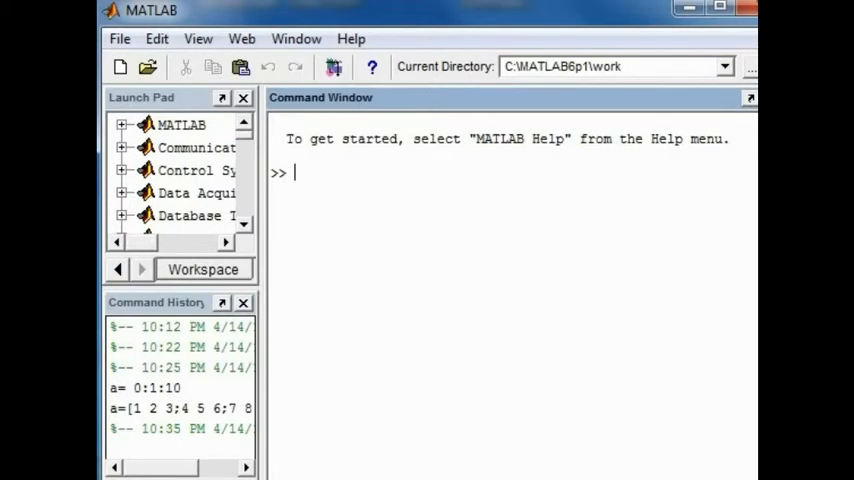
Step: Enter a = 0:2:6 to create the row vector 0 2 4 6
text(a)
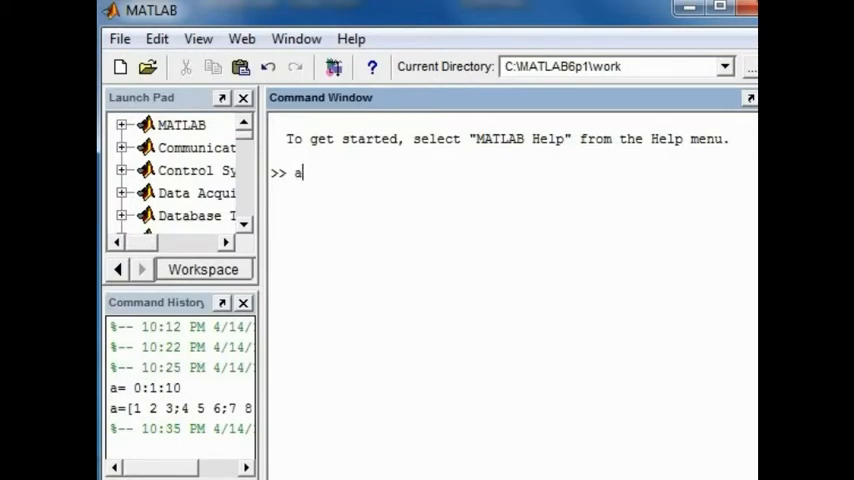
text(=)
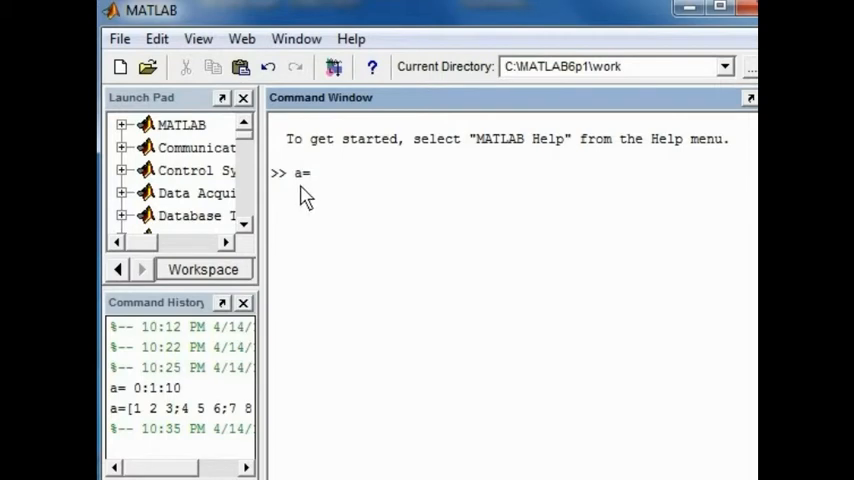
text(0:)
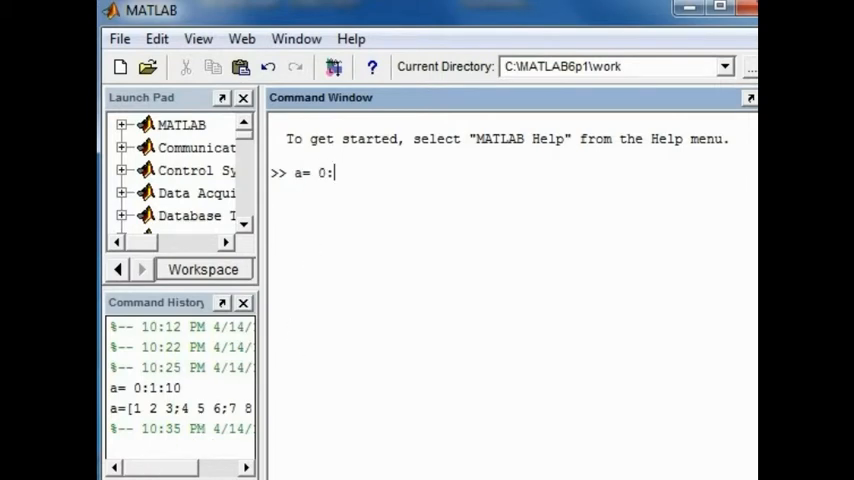
mouse_move(343, 192)
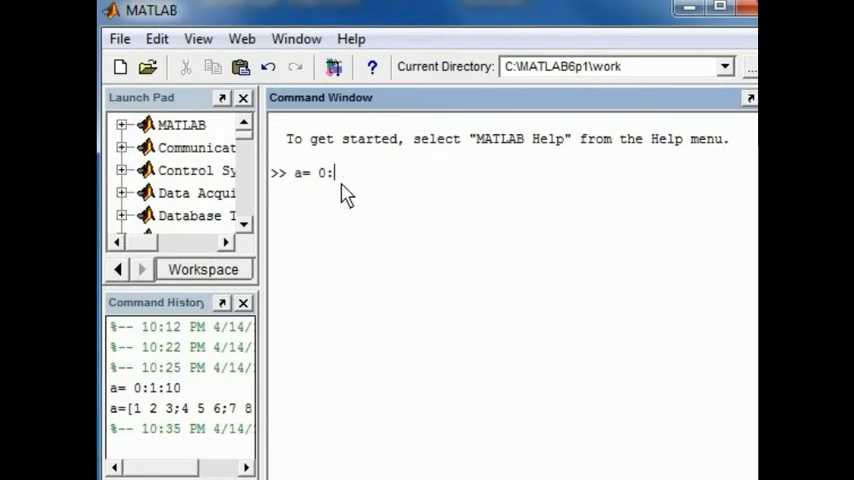
text(2)
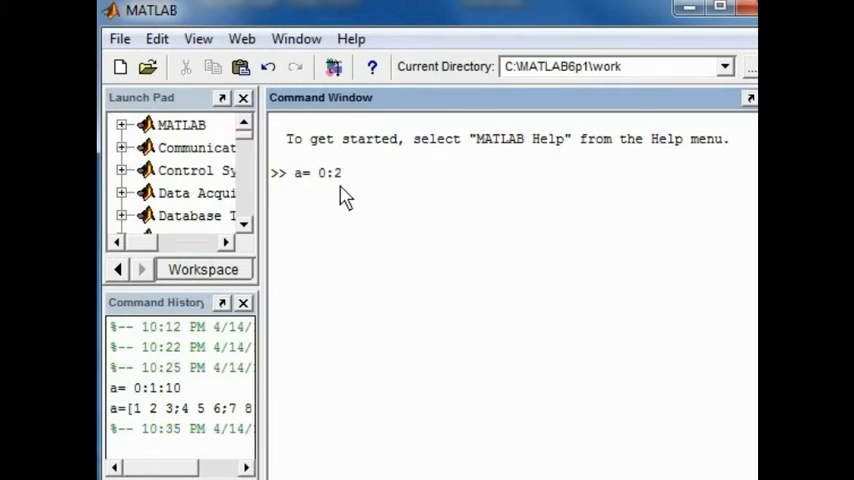
text(:)
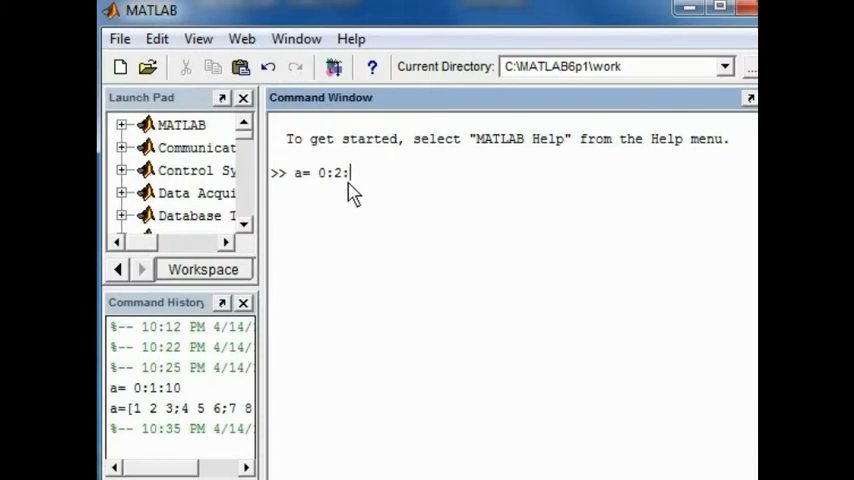
text(6)
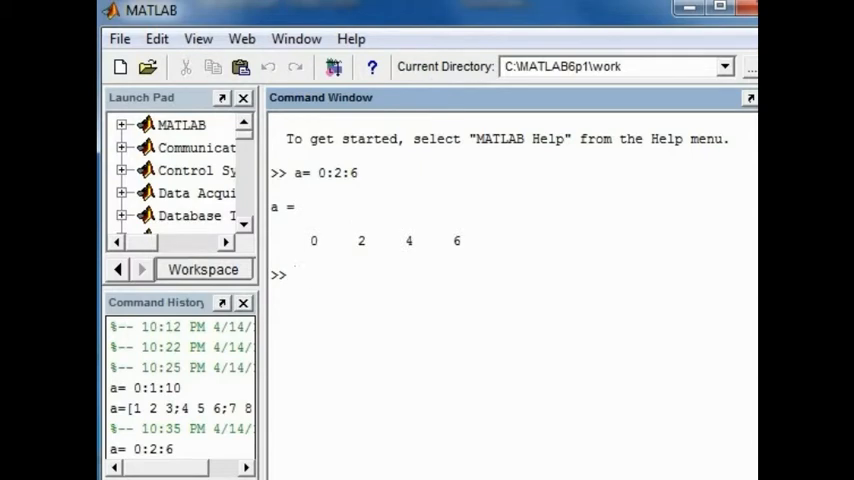
mouse_move(437, 273)
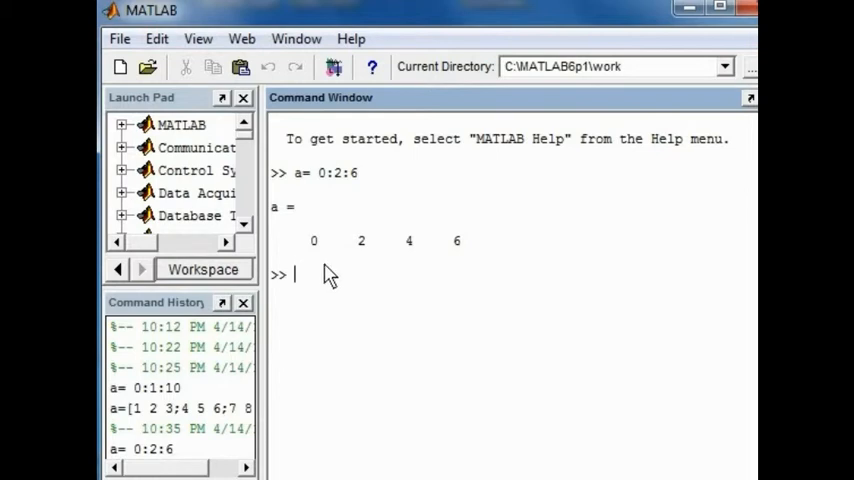
mouse_move(469, 252)
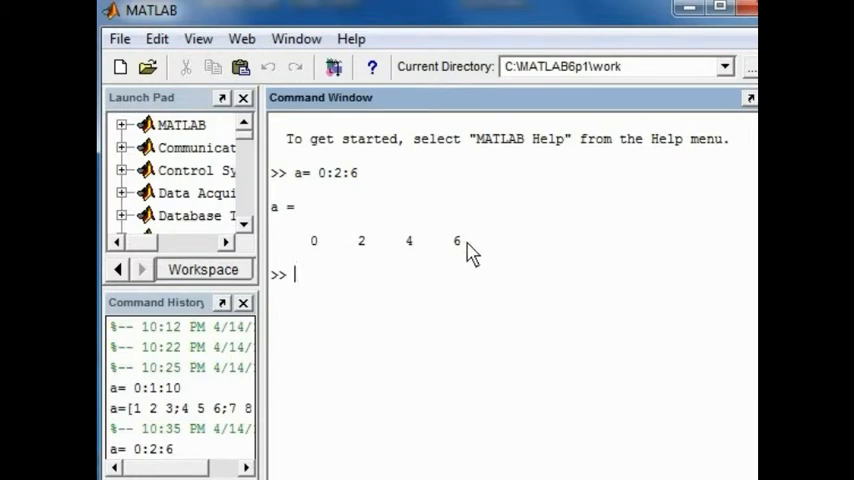
mouse_move(237, 300)
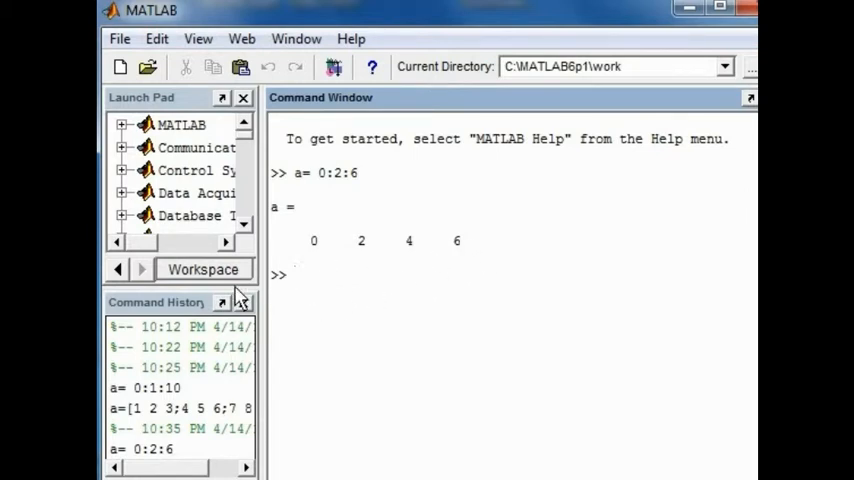
Step: Enter b = [1 2 3;4 5 6;7 8 9] and highlight the printed 3-by-3 matrix
text(b =)
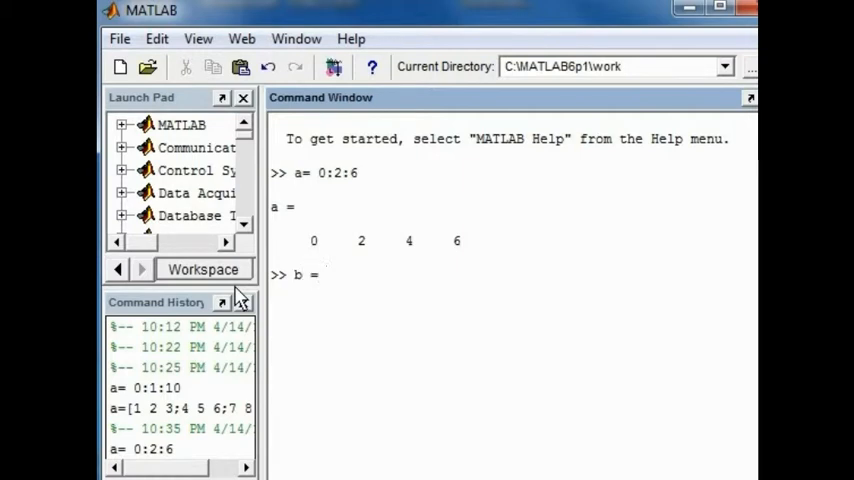
text([)
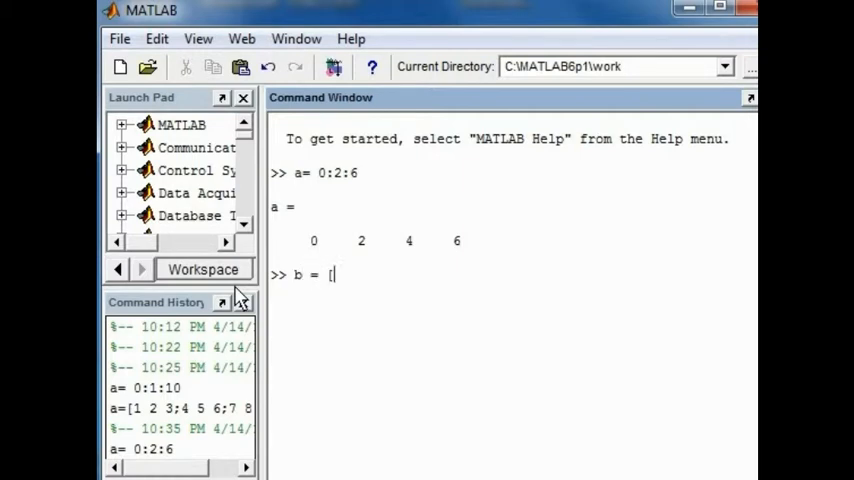
mouse_move(340, 300)
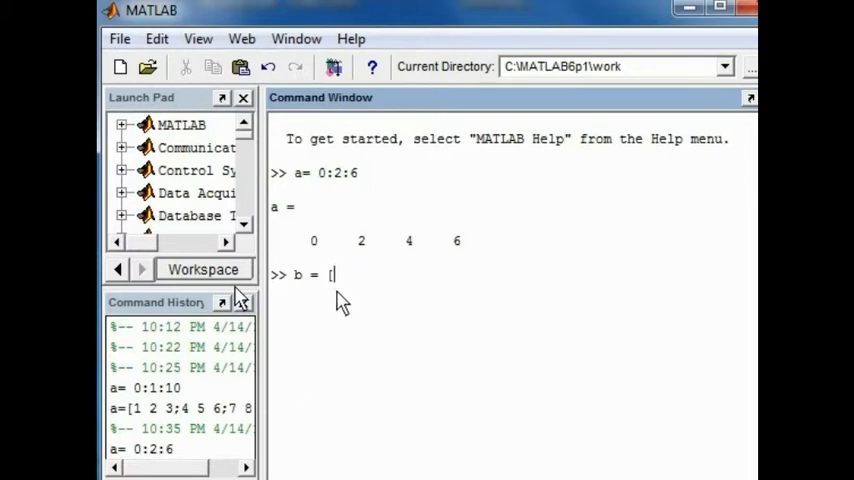
mouse_move(348, 318)
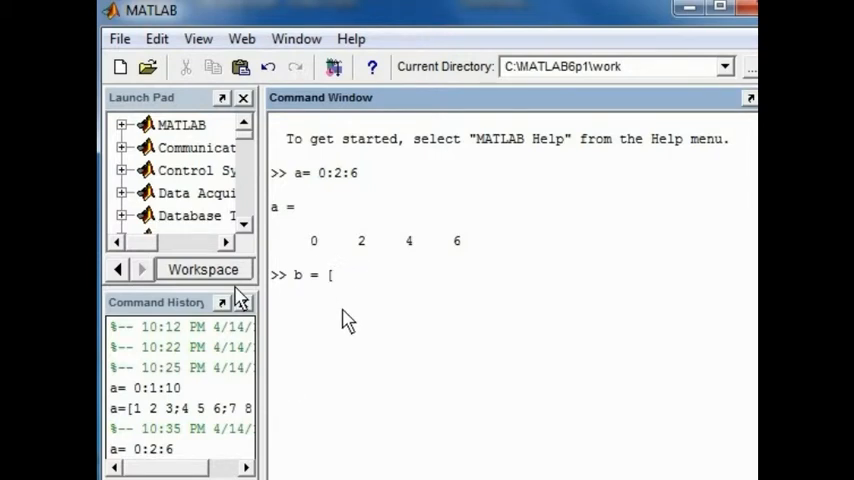
text(1 2 3;)
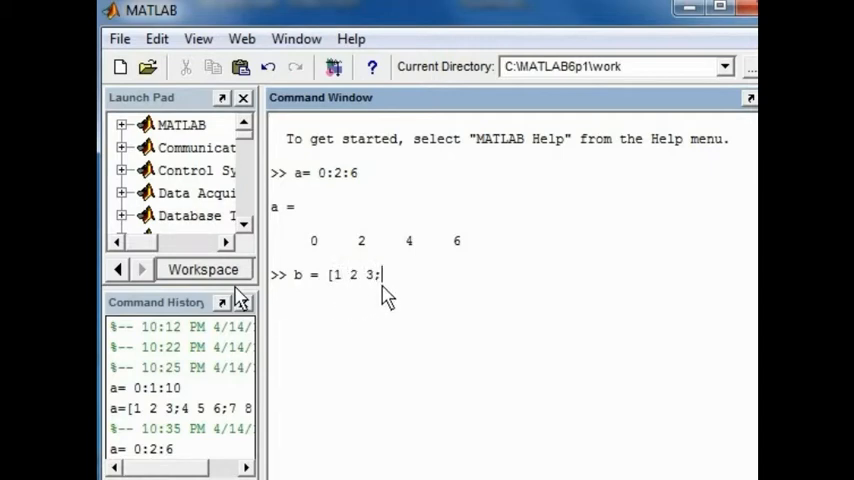
text(4 5)
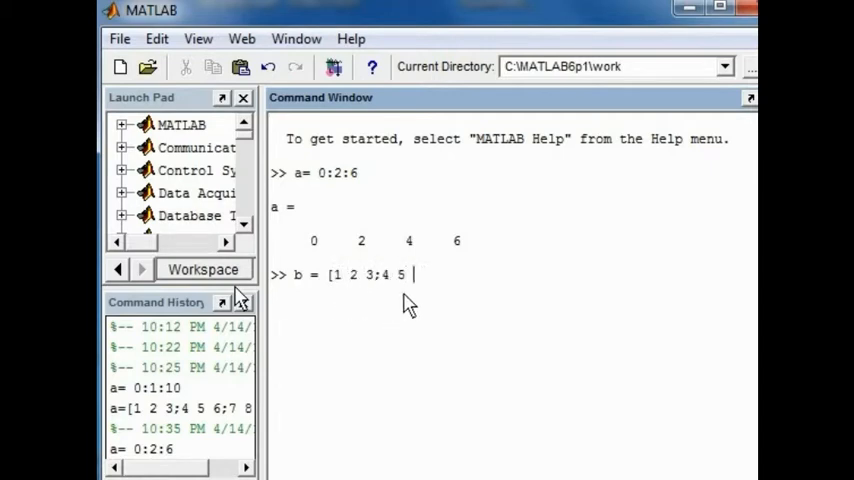
text(6;)
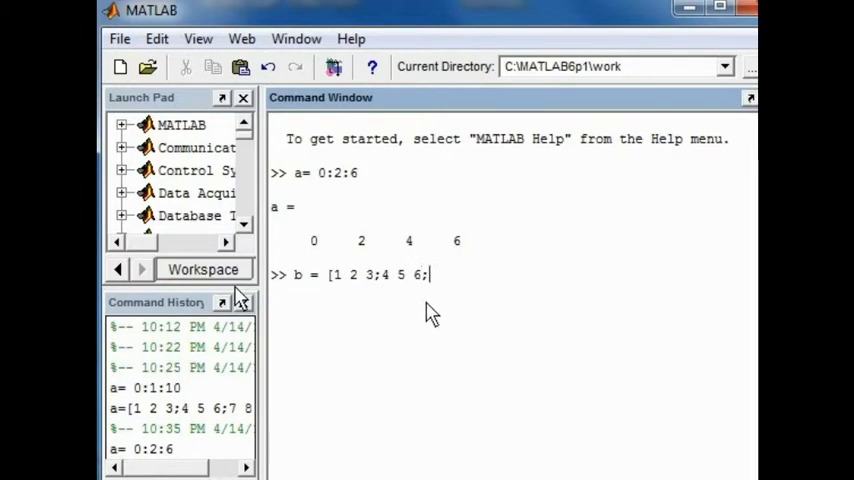
mouse_move(442, 303)
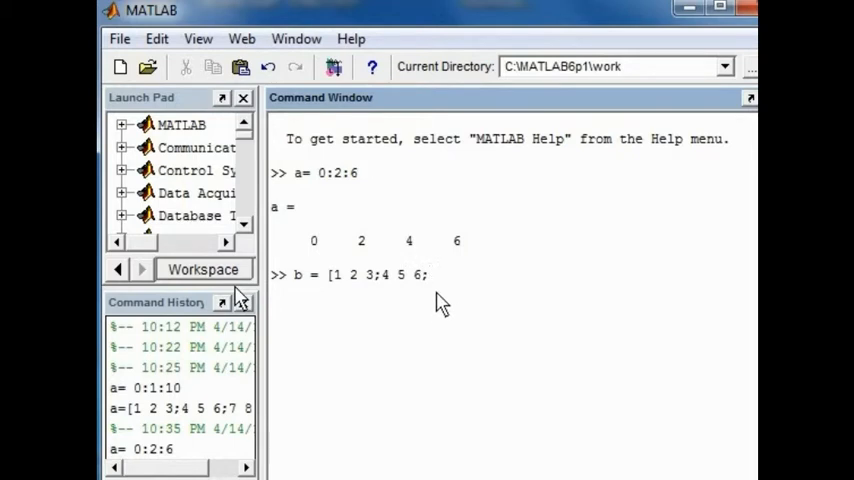
text(7 8 9)
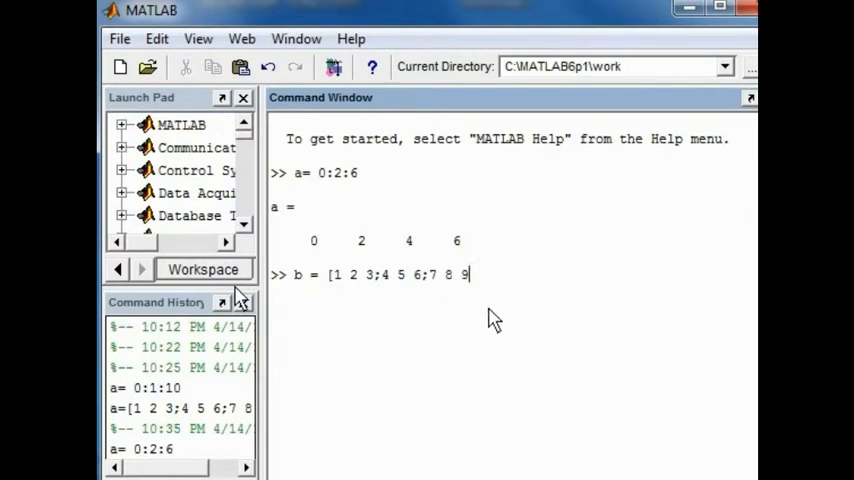
text(])
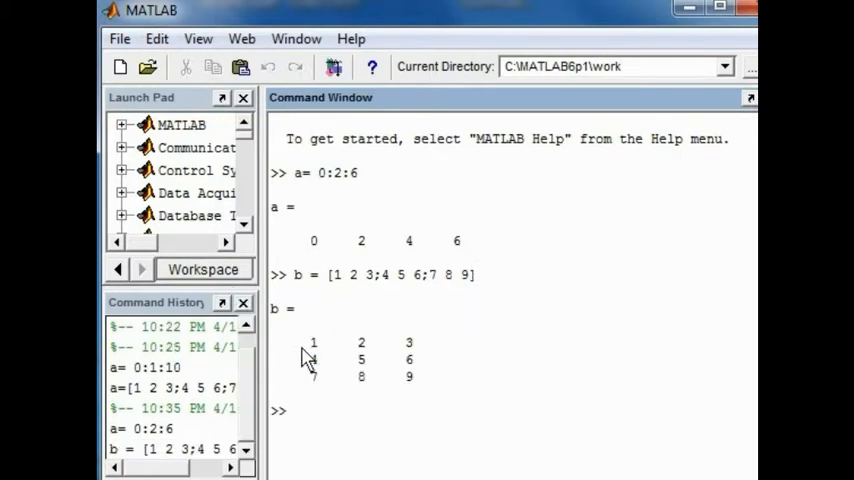
drag(314, 342, 409, 377)
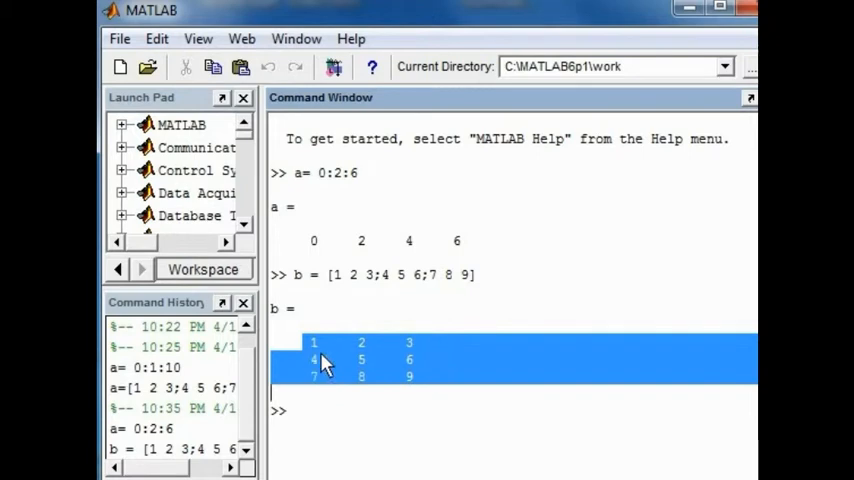
mouse_move(326, 376)
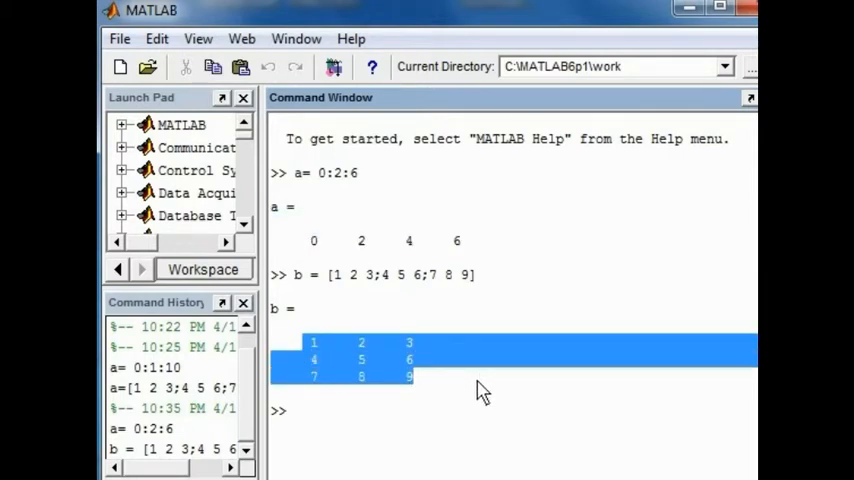
mouse_move(356, 370)
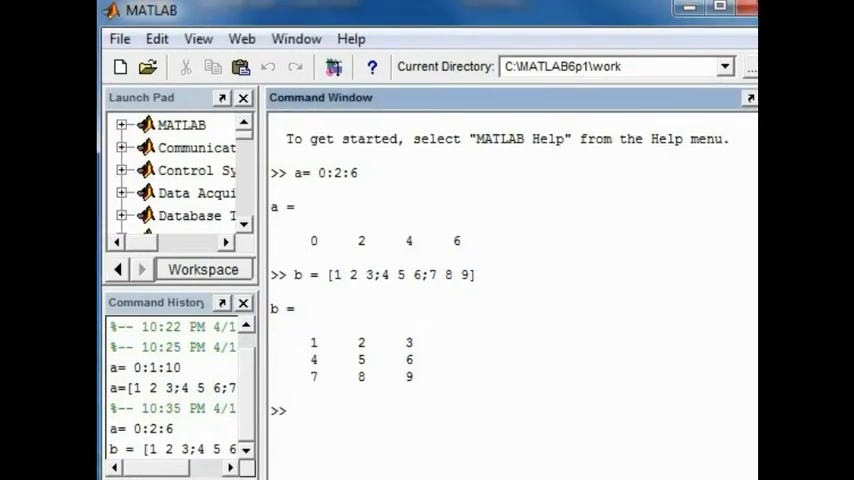
Step: Enter a and b to re-display vector 0 2 4 6 and the 3-by-3 matrix
text(a)
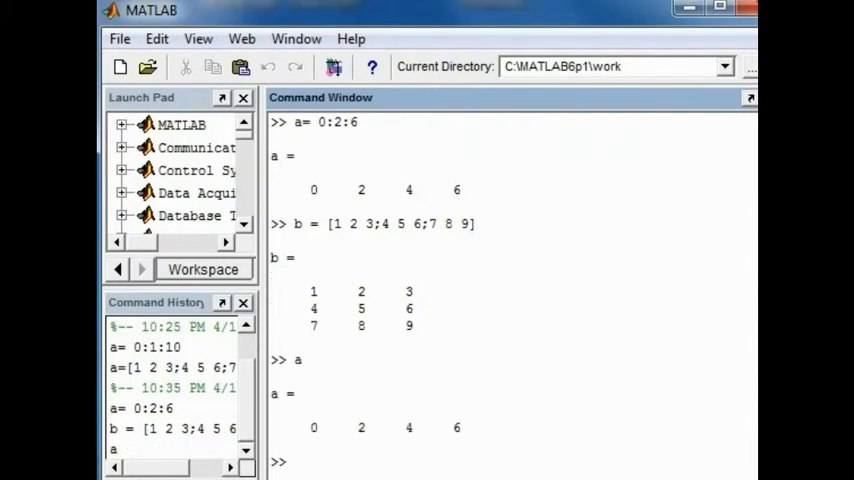
text(b)
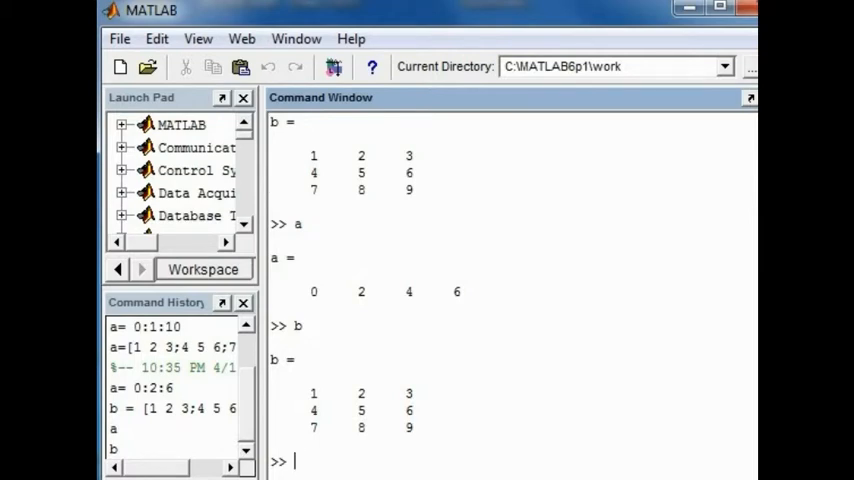
Step: Index b(2,2) to return the row 2, column 2 element, 5
text(b)
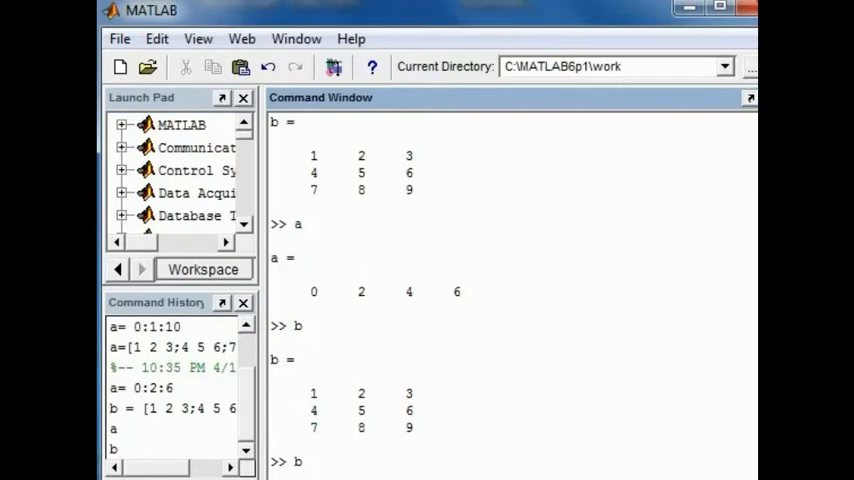
text(()
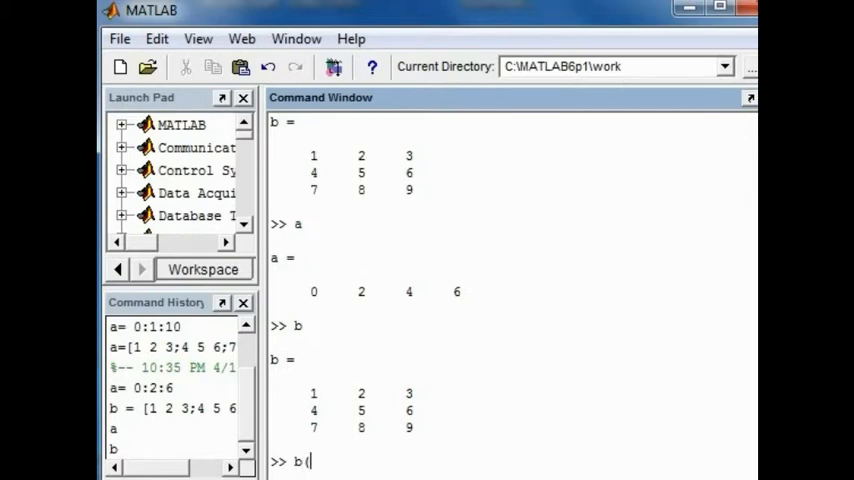
text(2)
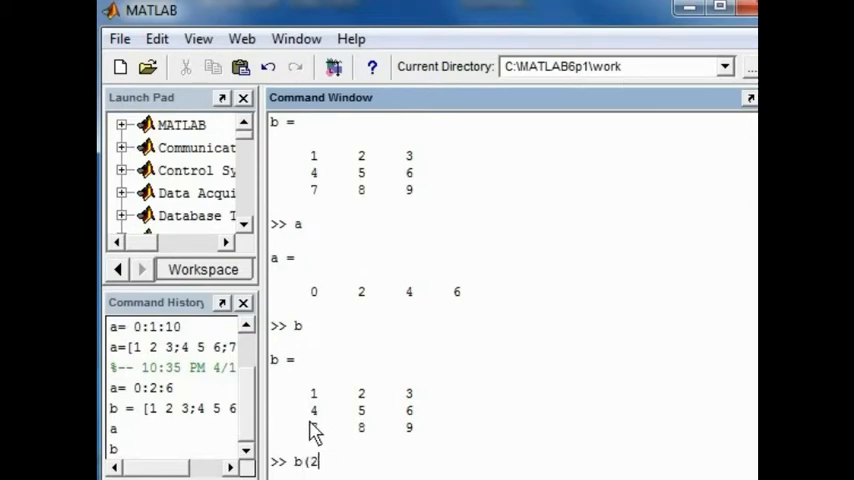
text(,)
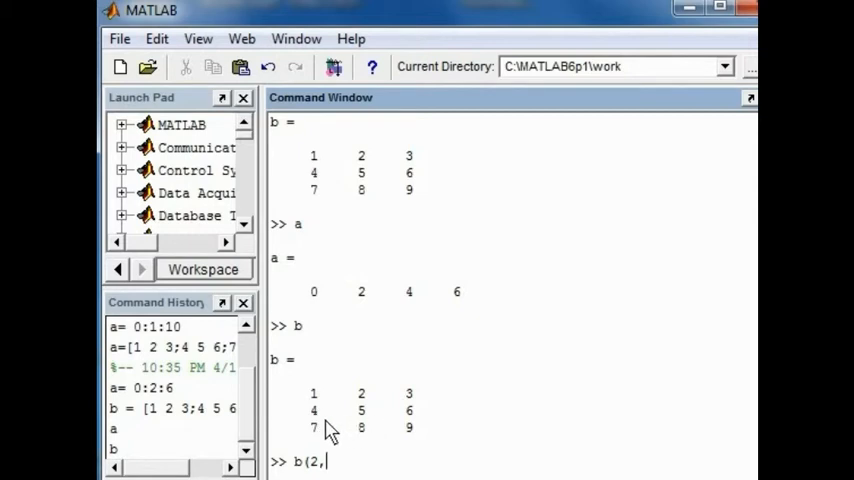
text(2))
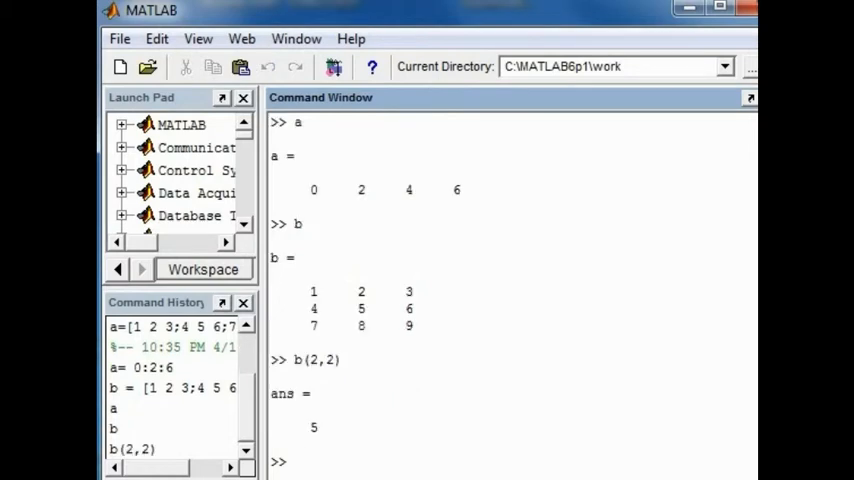
mouse_move(308, 308)
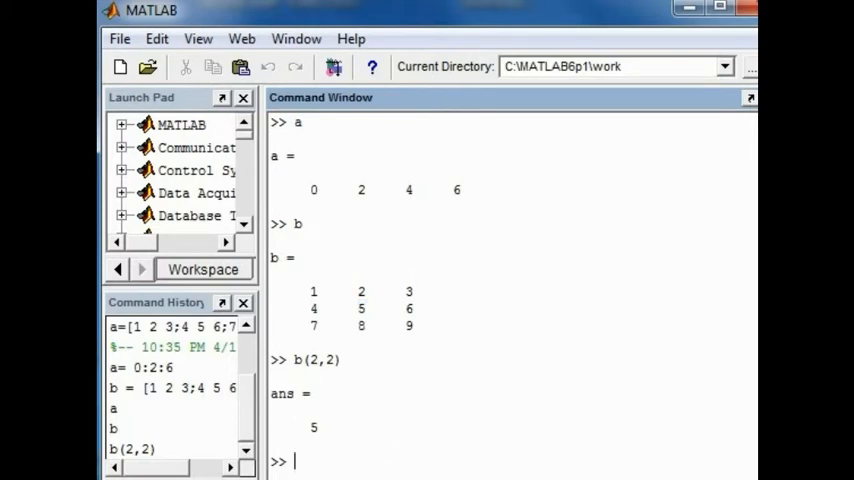
Step: Enter b(3,3) to return 9, then re-display vector a
text(b(3,3)
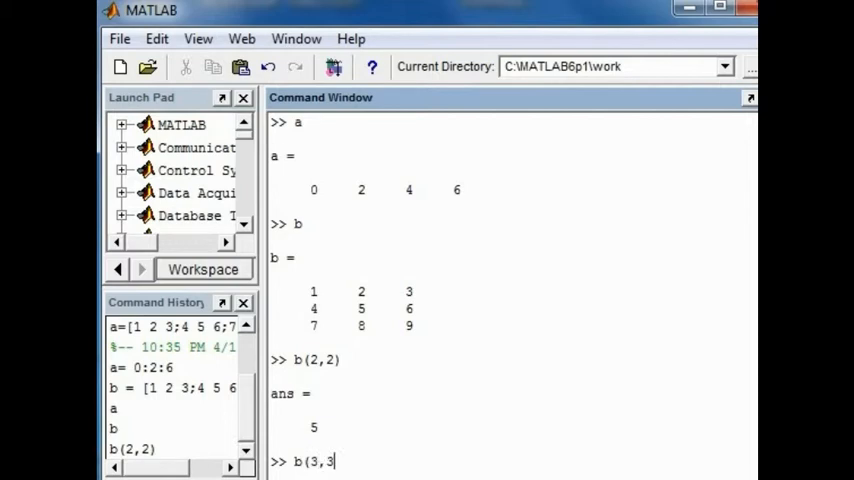
text())
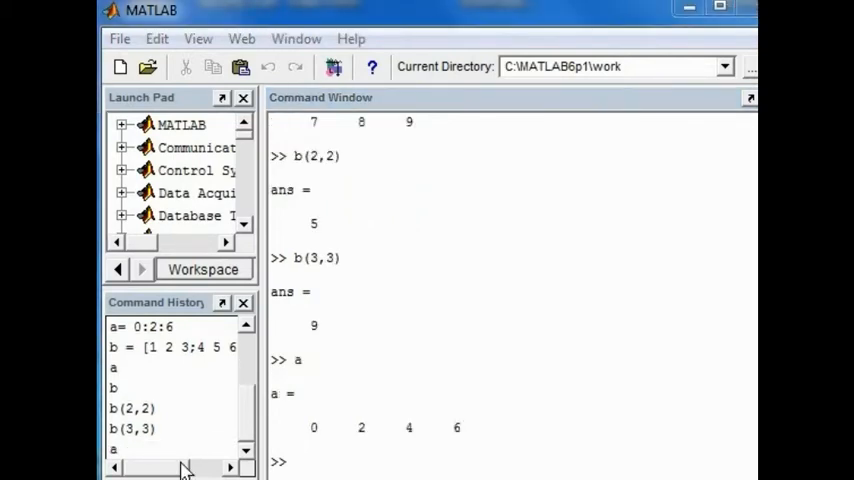
Step: Highlight vector a's values, then enter a(2:3) to return 2 4
double_click(320, 427)
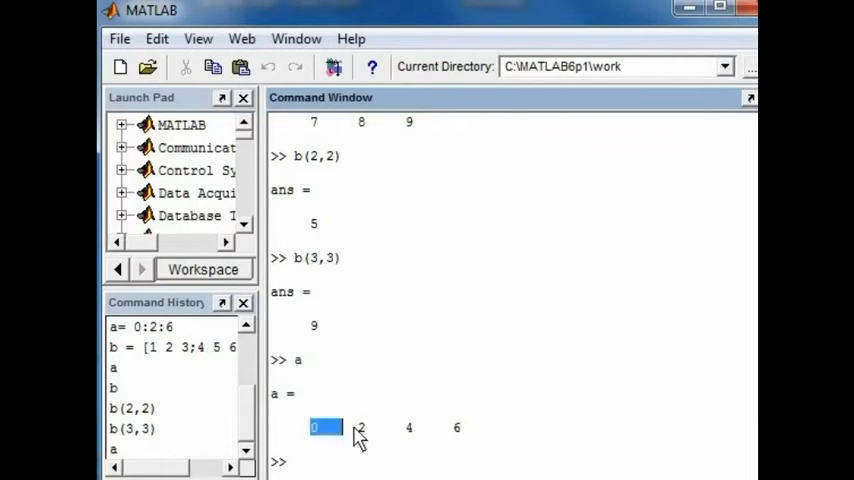
drag(313, 427, 457, 427)
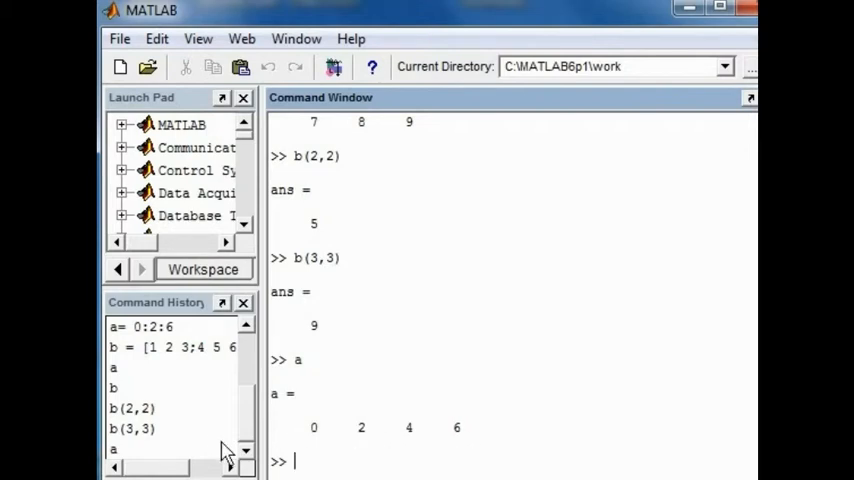
text(a)
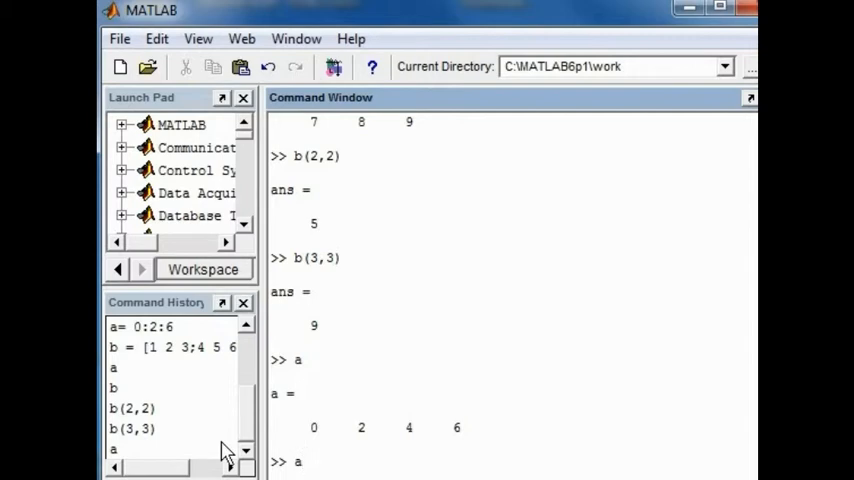
text(()
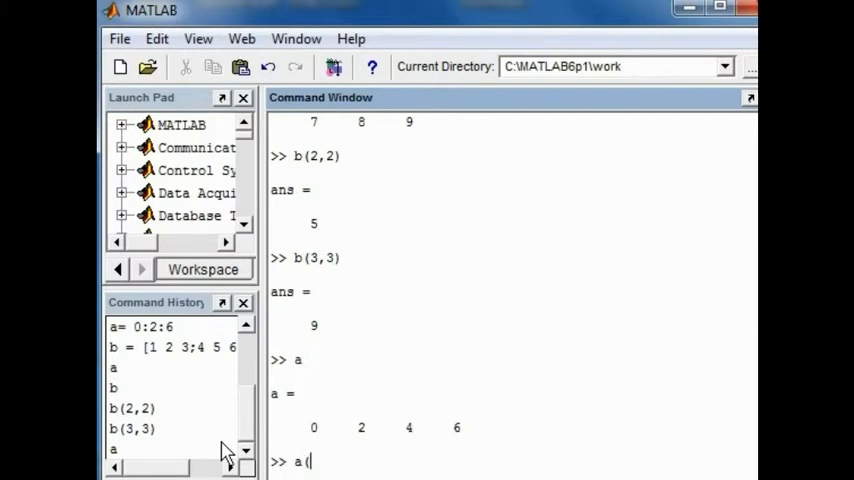
text(2)
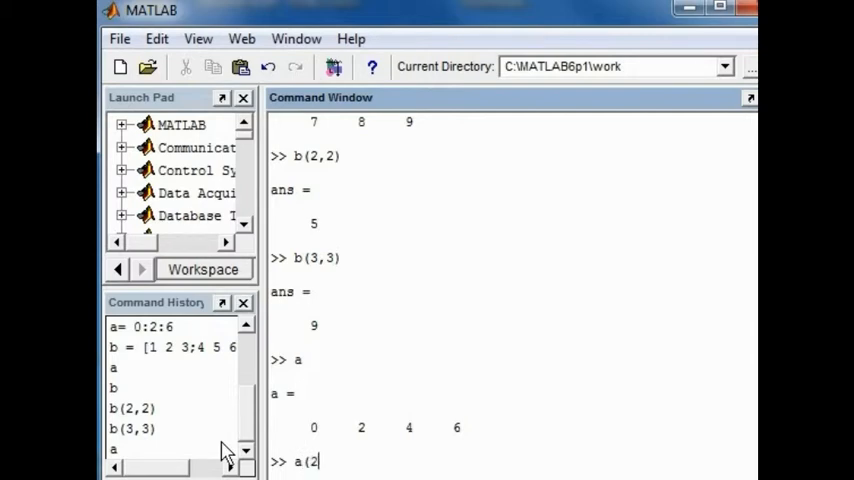
text(:)
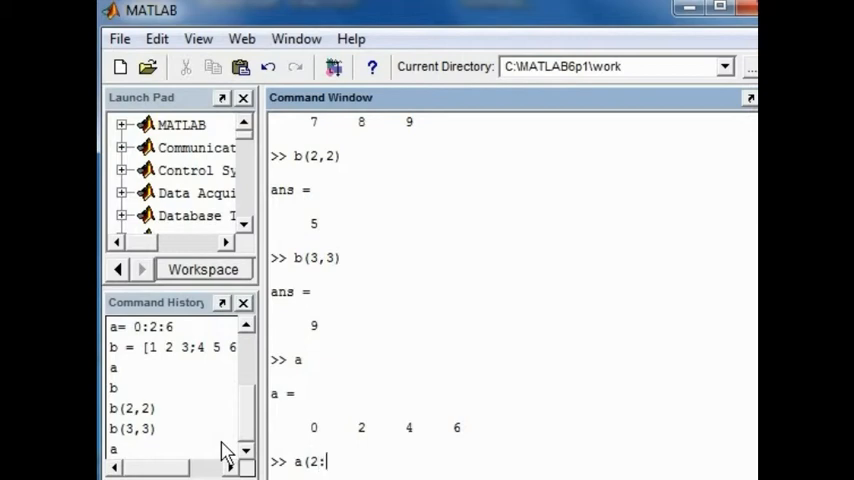
text(3))
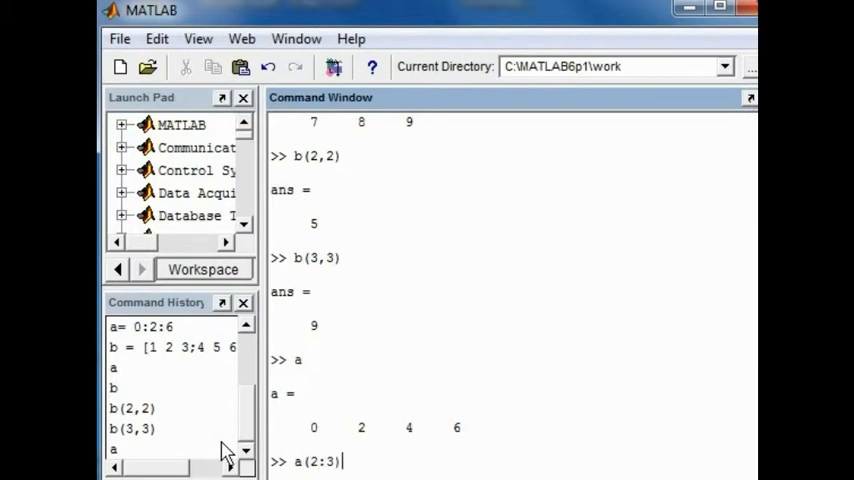
mouse_move(358, 438)
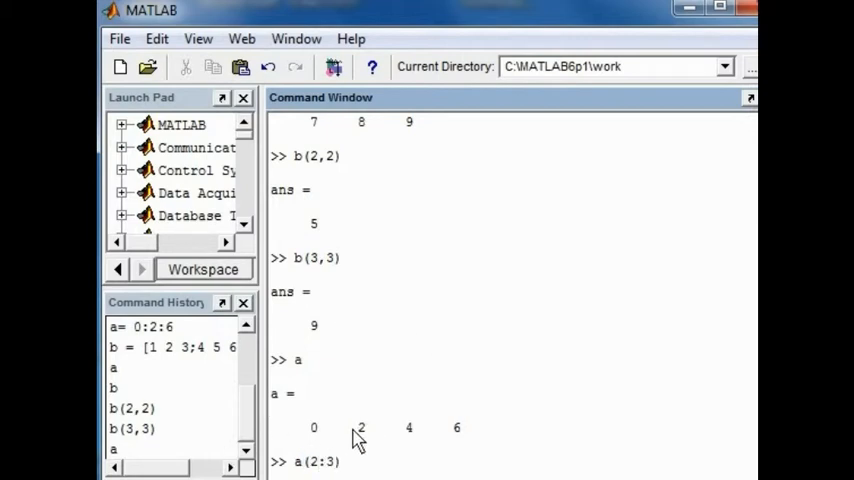
drag(352, 427, 413, 427)
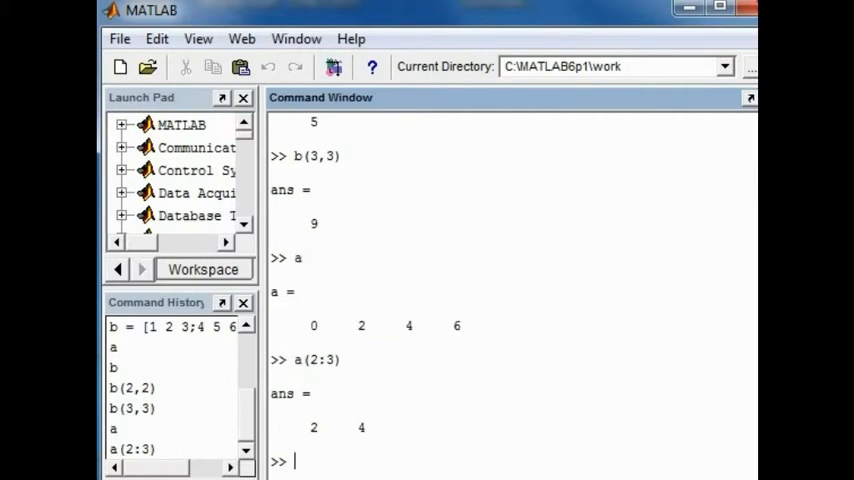
Step: Enter a(2:4) to return 2 4 6, then start typing another a(2 index
text(a()
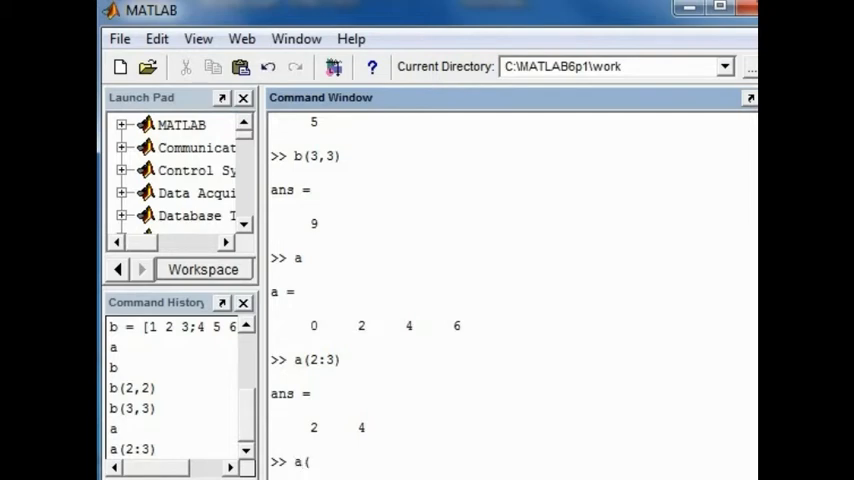
text(2:)
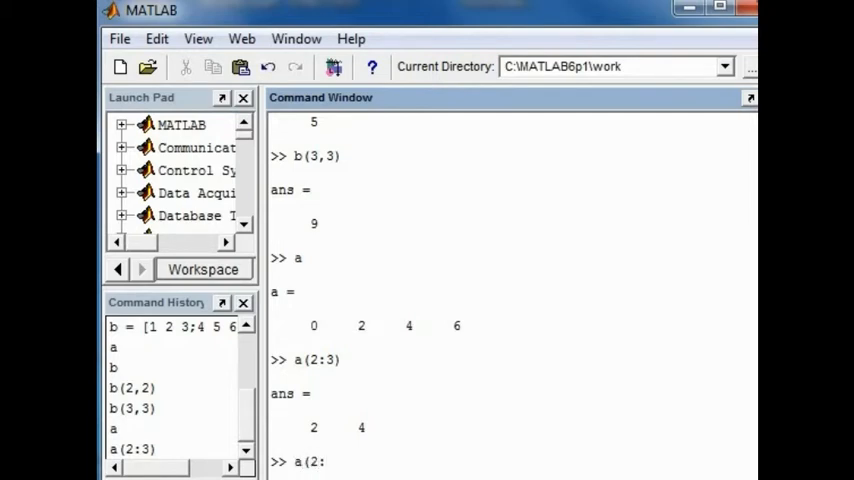
text(a(2:4))
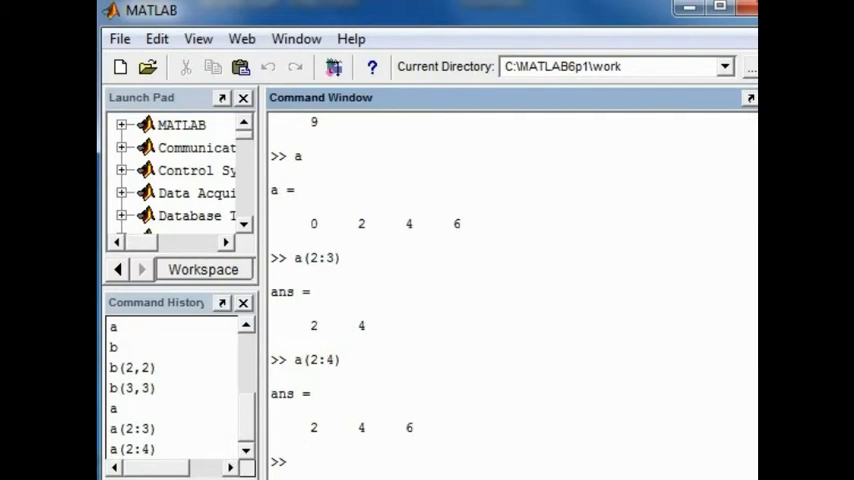
text(a()
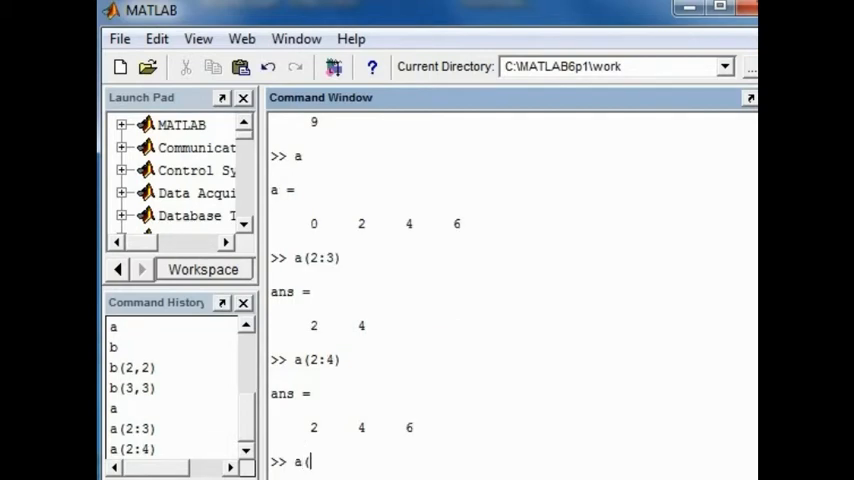
text(2)
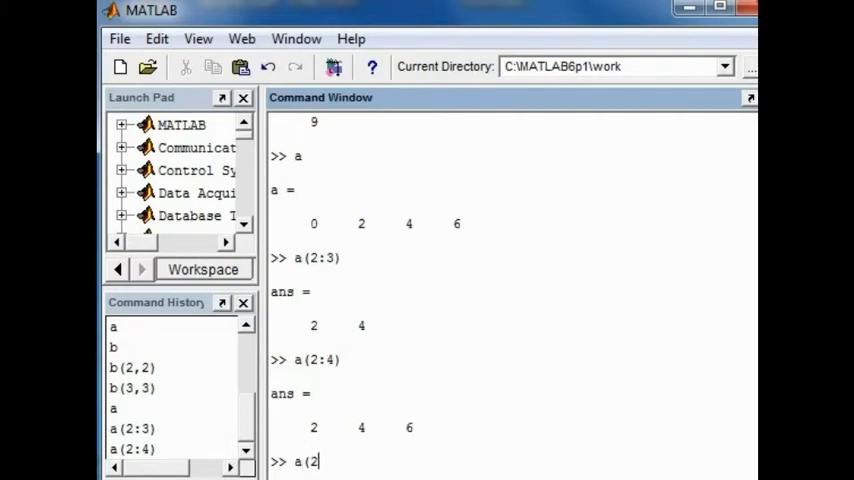
Step: Run a(2:) to show the expected-expression error, then highlight 2:4 in the earlier command
text(:))
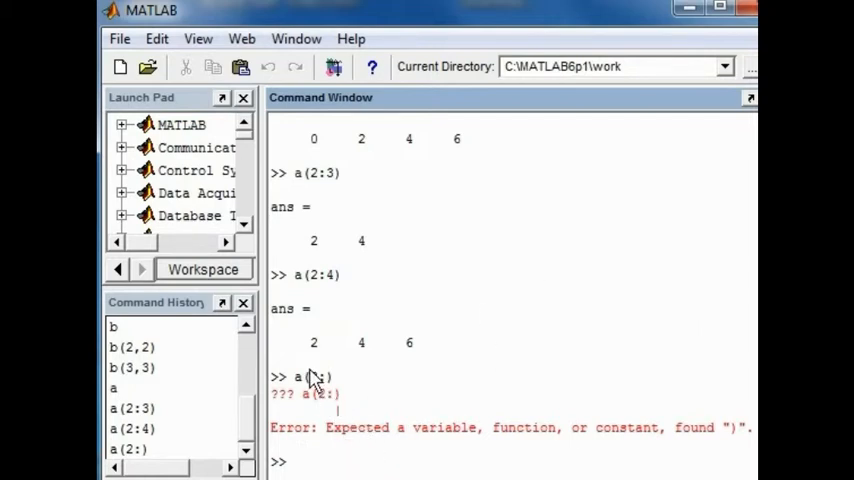
double_click(322, 275)
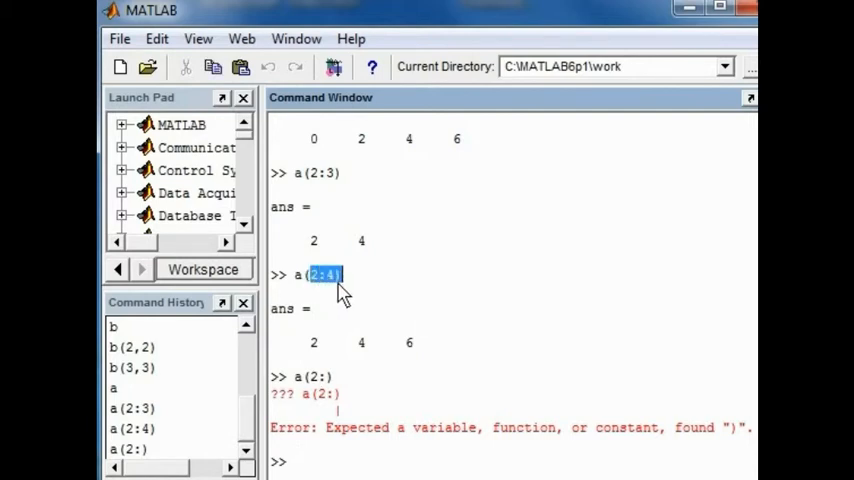
mouse_move(315, 285)
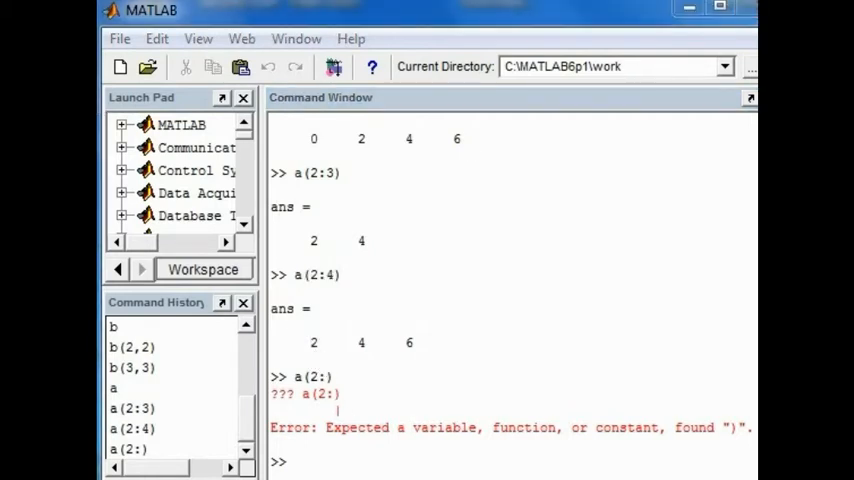
mouse_move(425, 409)
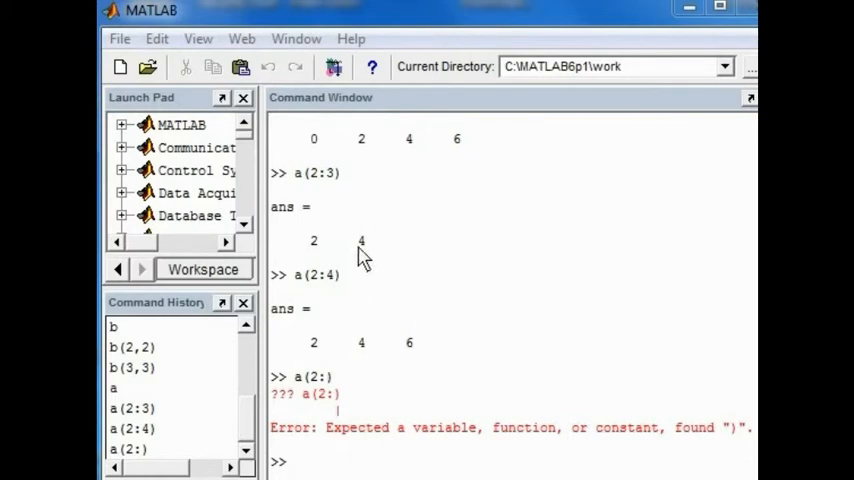
Step: Browse the View and Edit menus for display, sorting and clear-output options
click(197, 38)
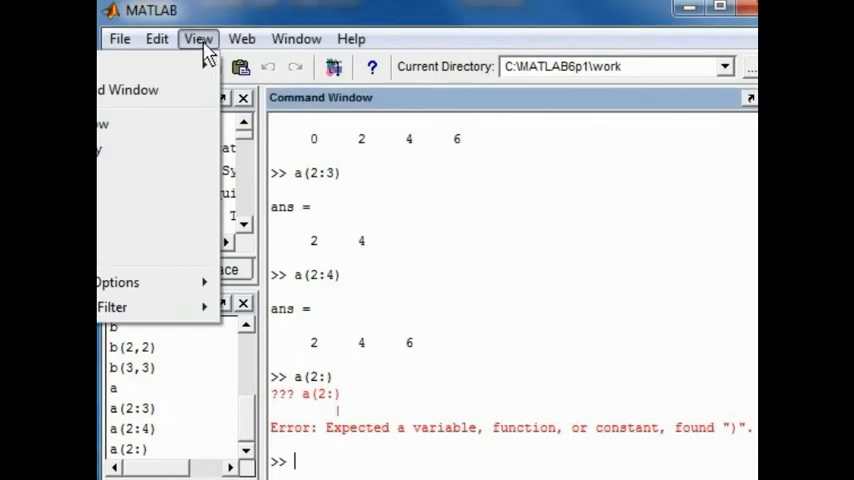
click(116, 282)
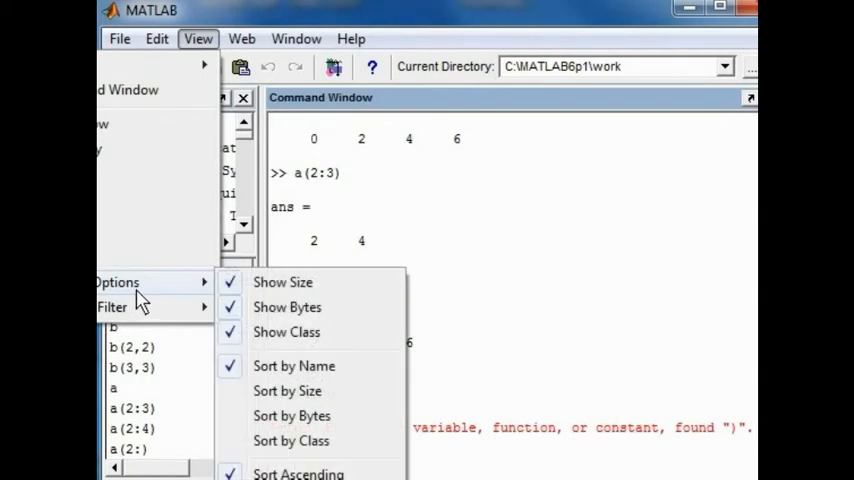
click(156, 38)
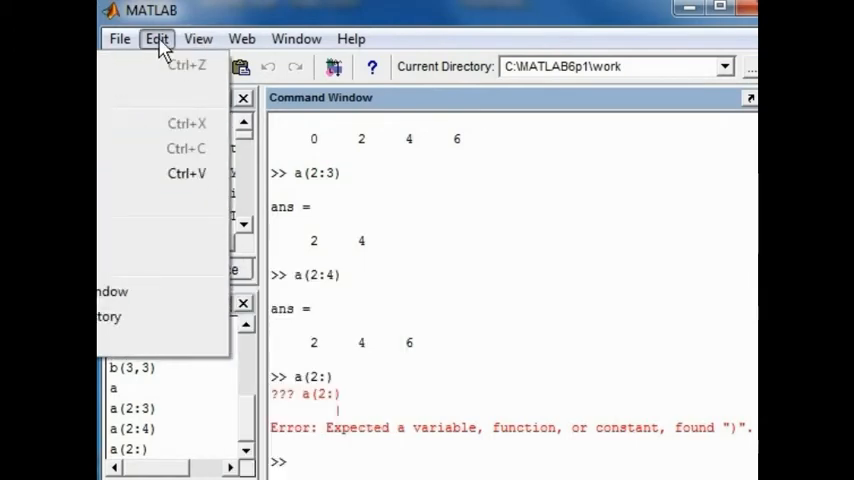
mouse_move(143, 90)
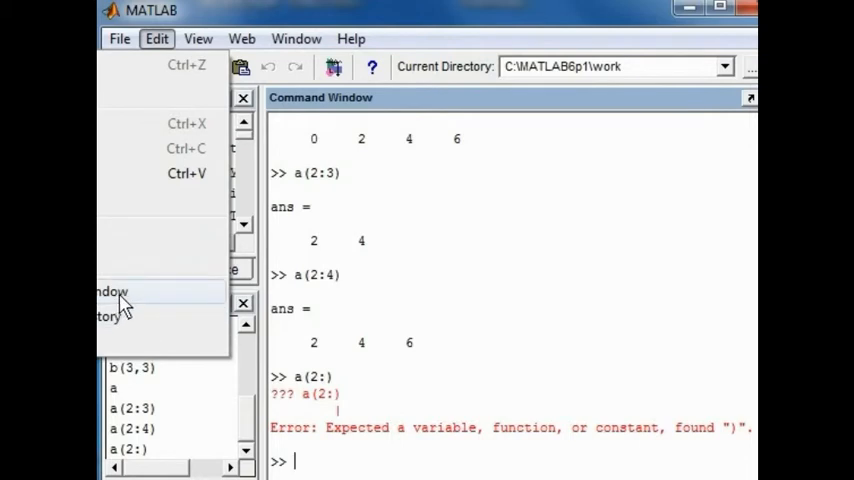
mouse_move(110, 92)
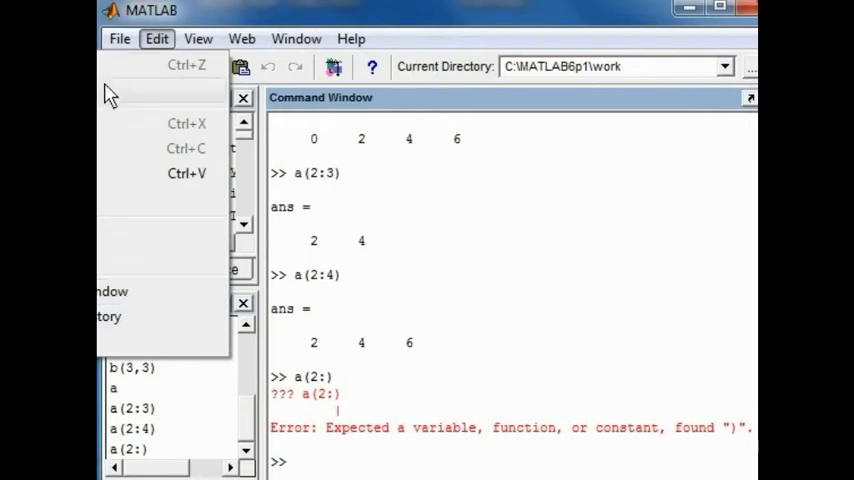
mouse_move(110, 291)
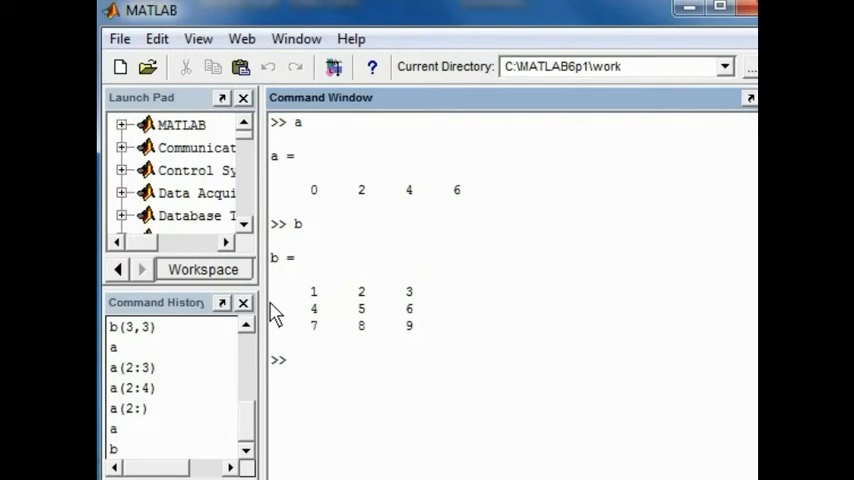
Step: Enter b(2:3,1:2), fixing typos, to return the submatrix 4 5; 7 8
text(b)
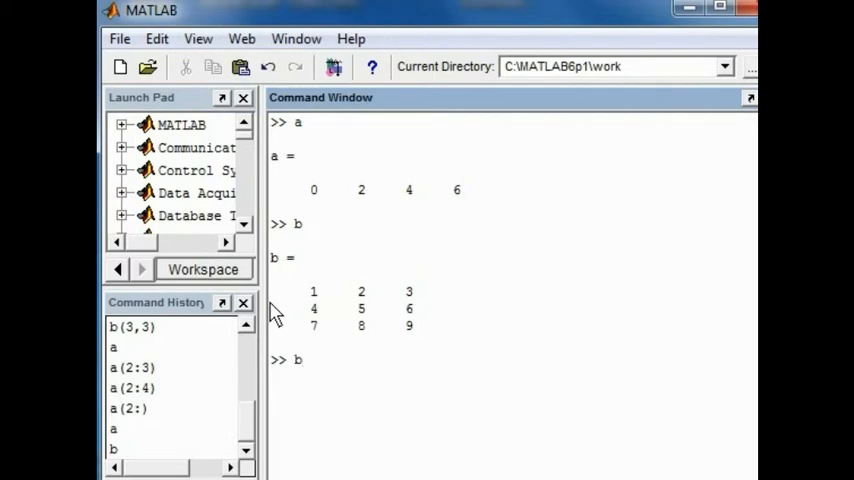
text(()
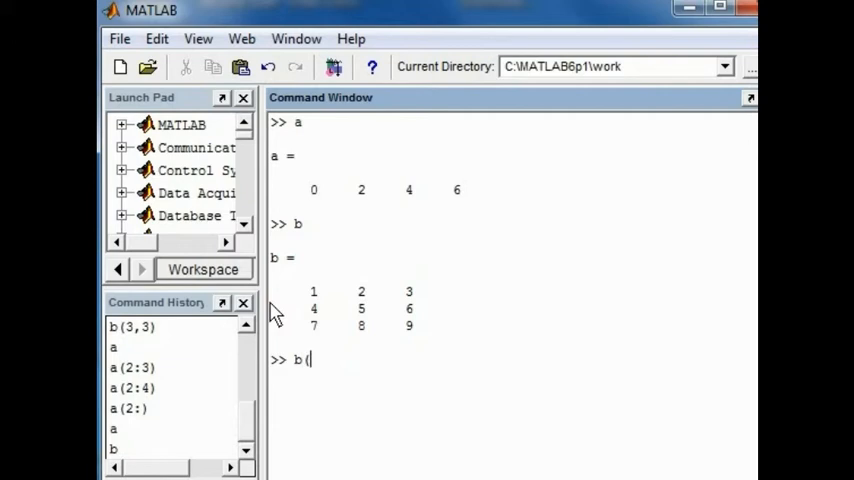
text(1)
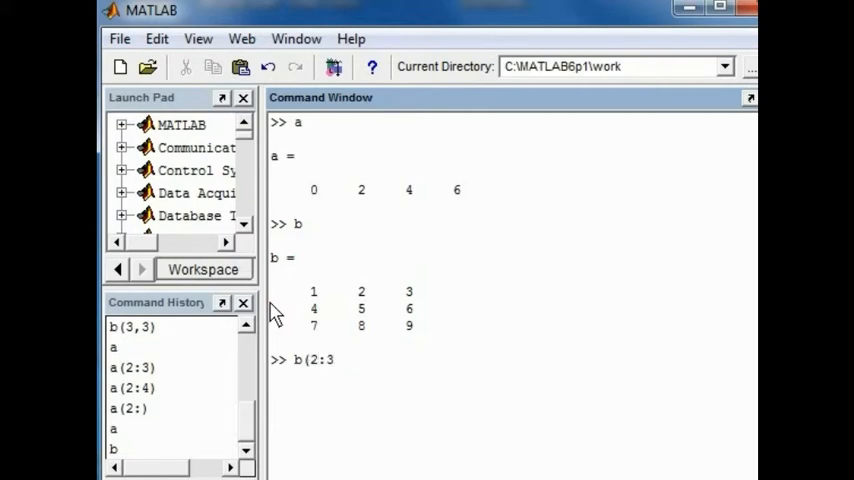
key(BackSpace)
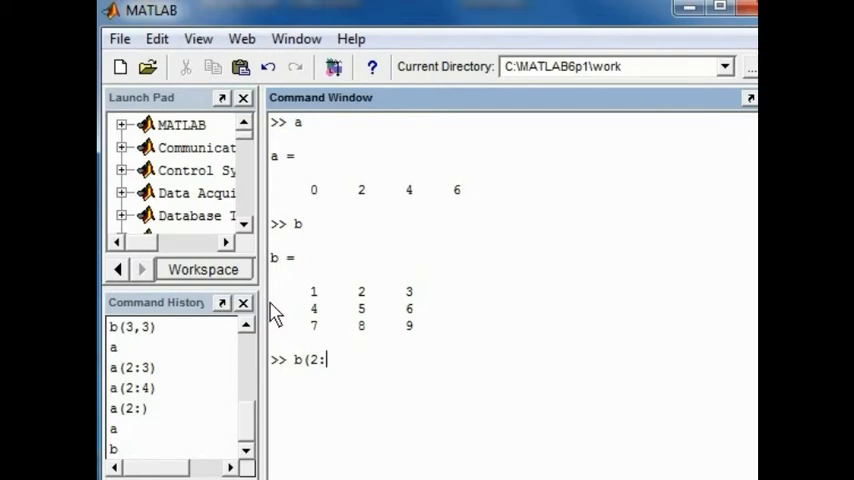
key(BackSpace)
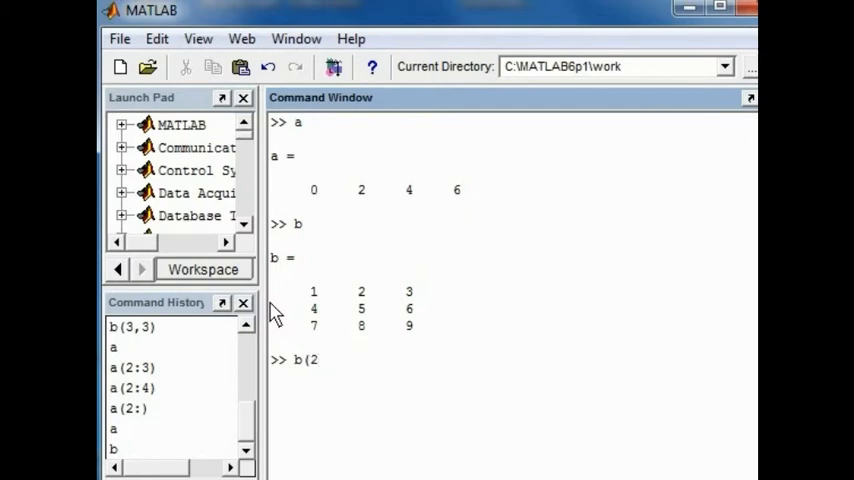
text(:3)
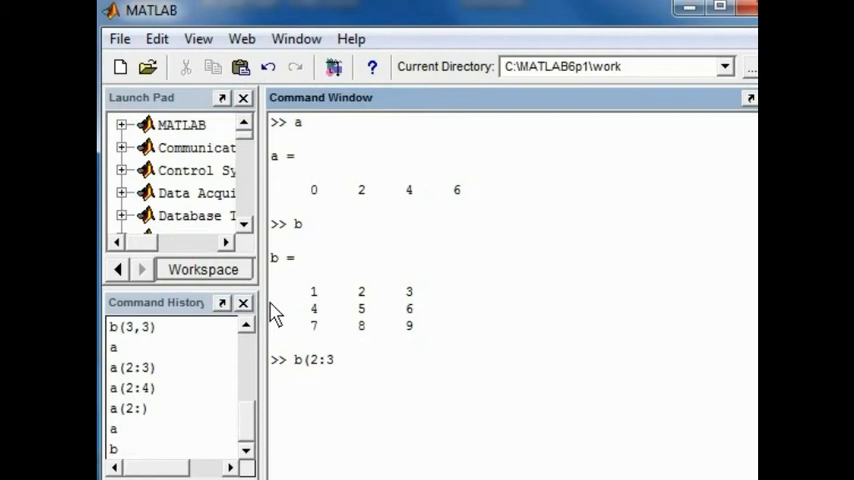
text(,)
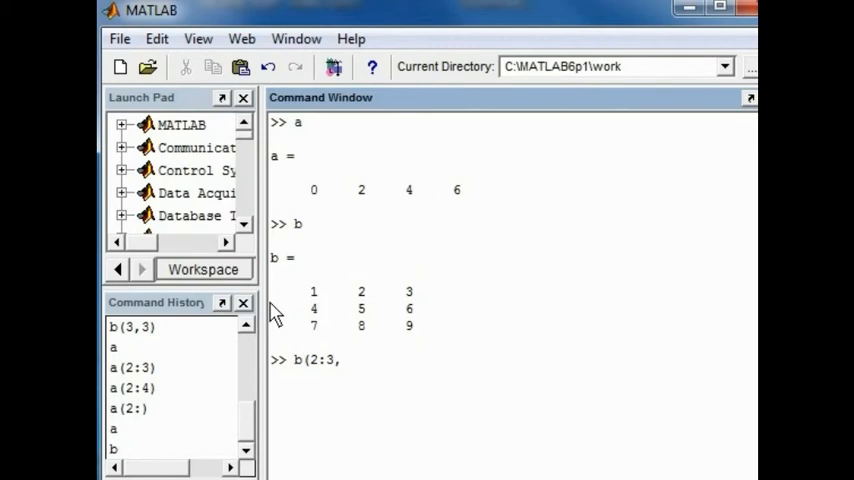
text(1:)
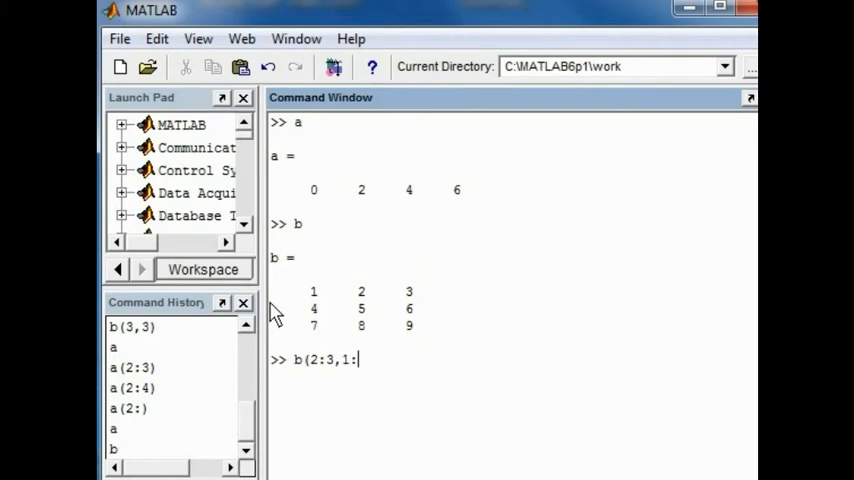
text(2)
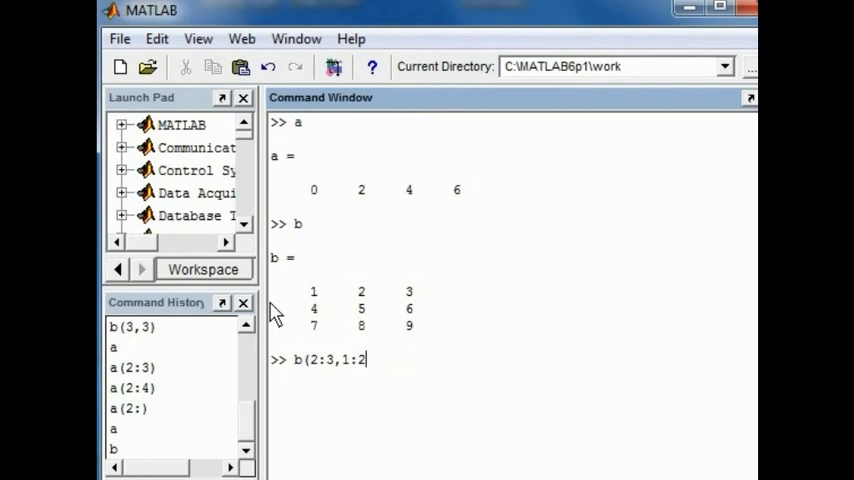
text())
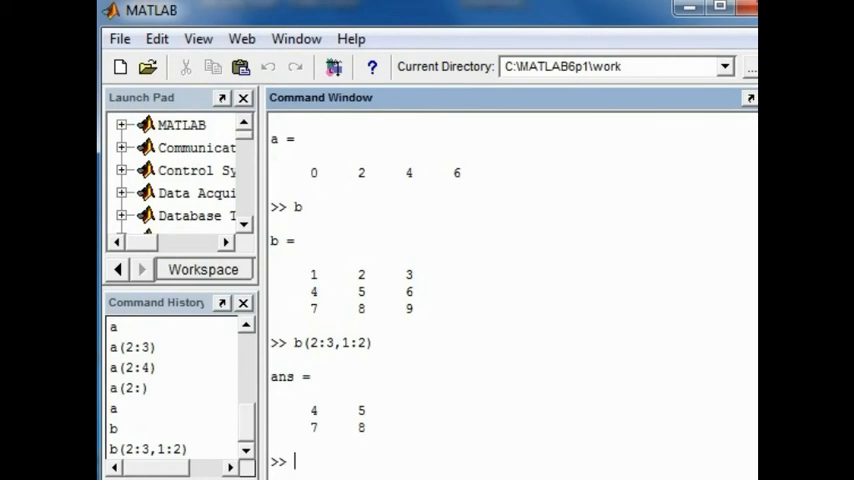
Step: Type "George Boole, bye bye" at the >> prompt, leaving it unexecuted
text(George Boole)
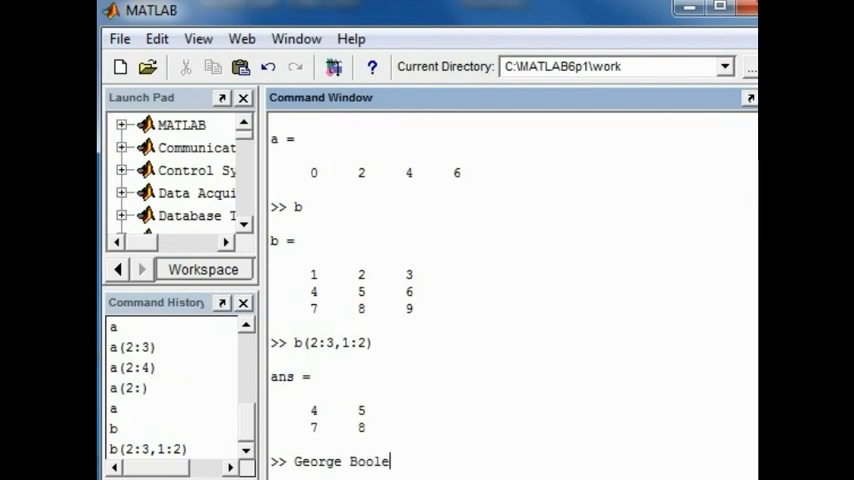
text(,)
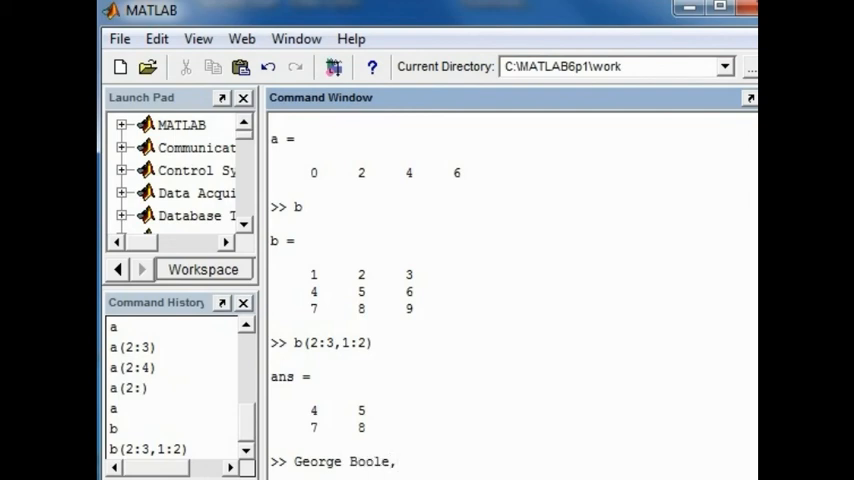
text(bye bye)
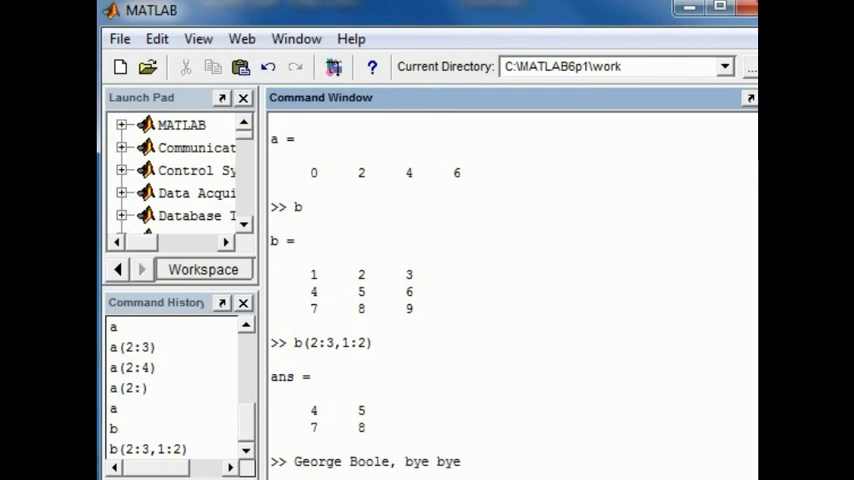